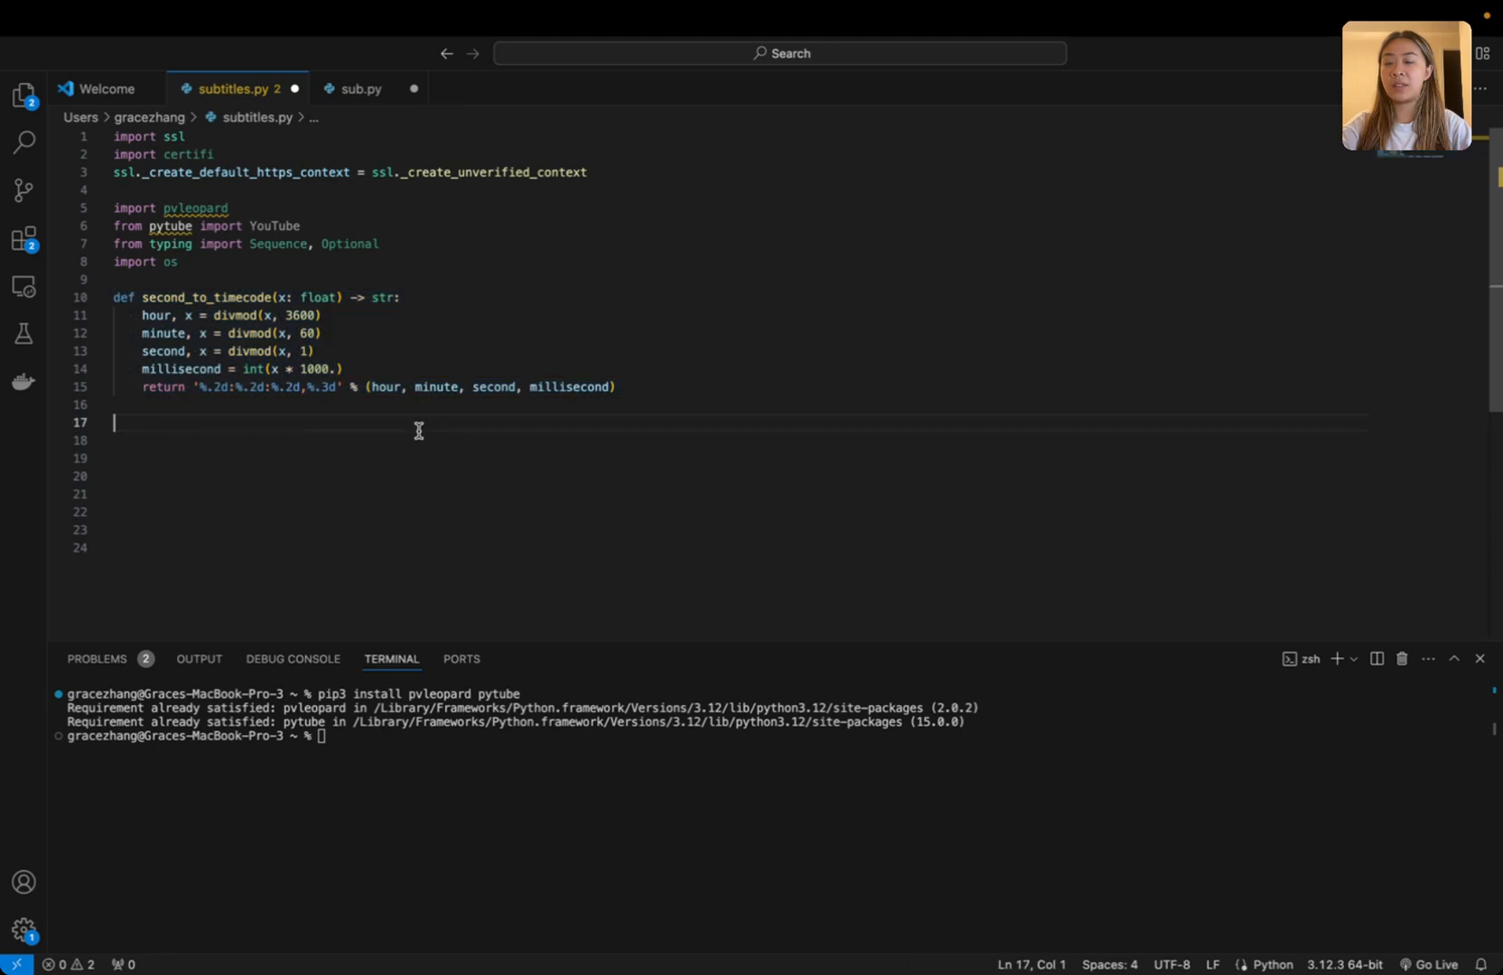
mouse_move(483, 457)
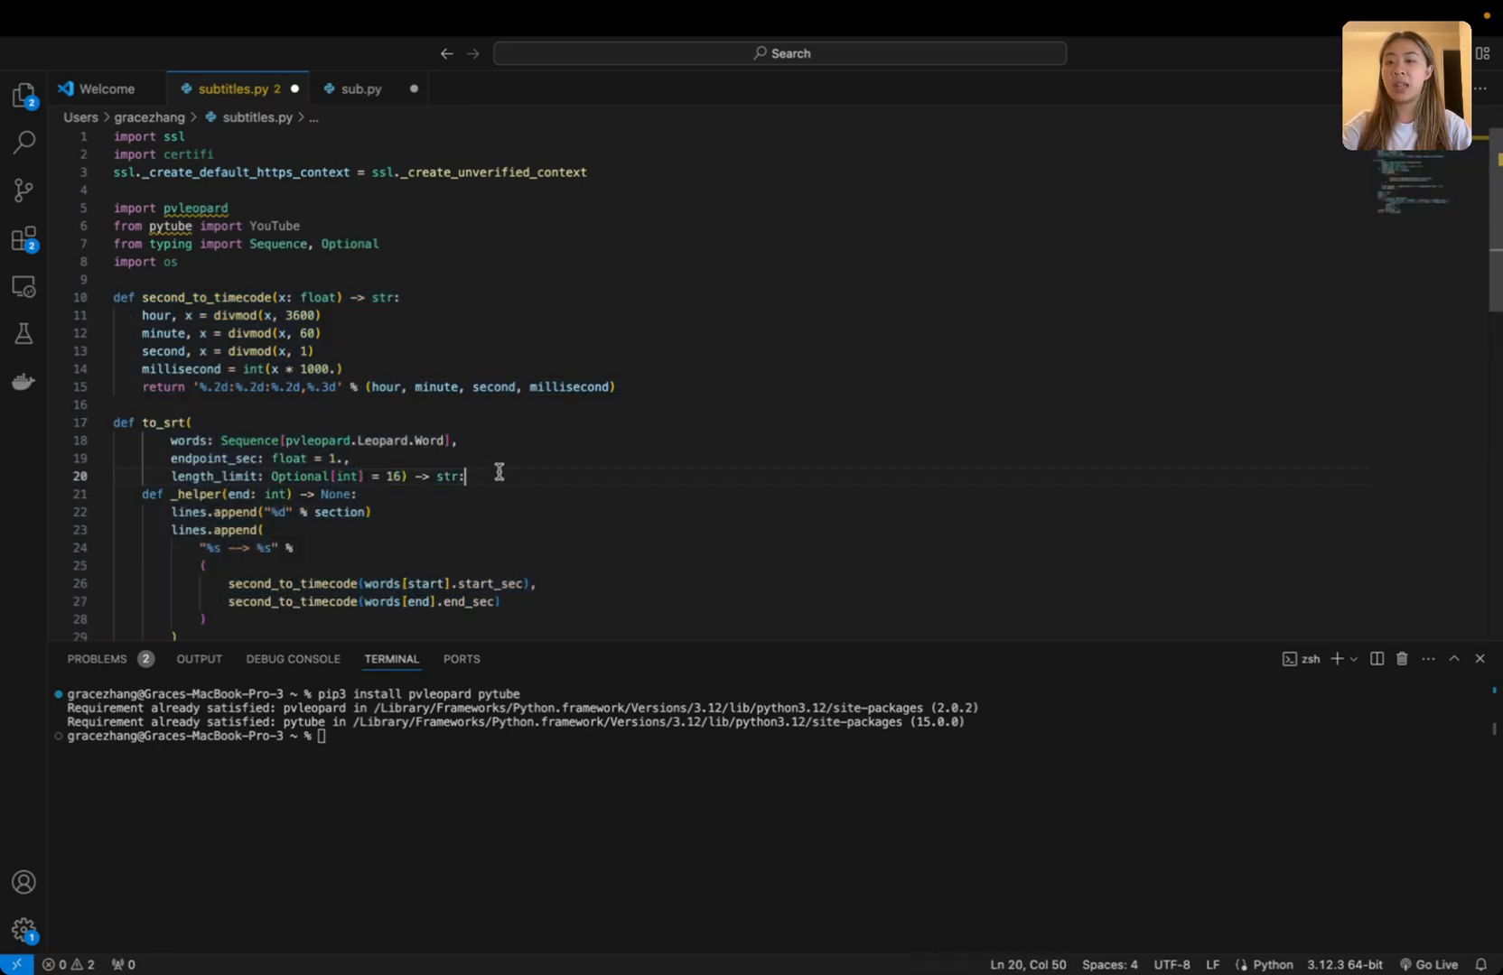
- Scroll through subtitles.py past to_srt to the Leopard transcription and SRT-writing code
scroll(down, 3)
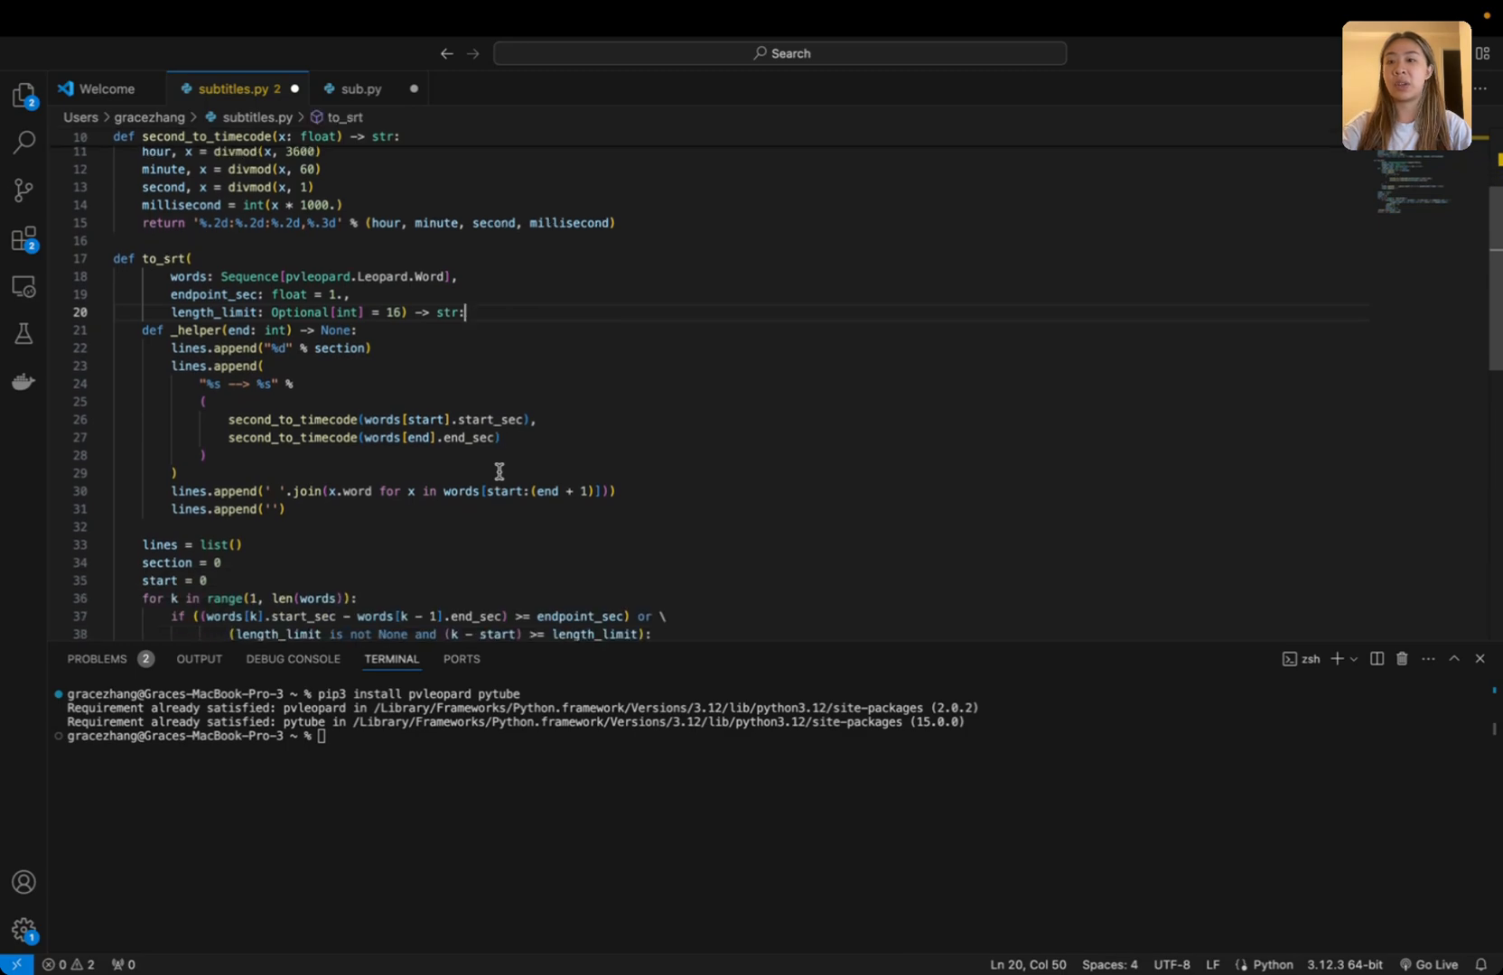
scroll(down, 3)
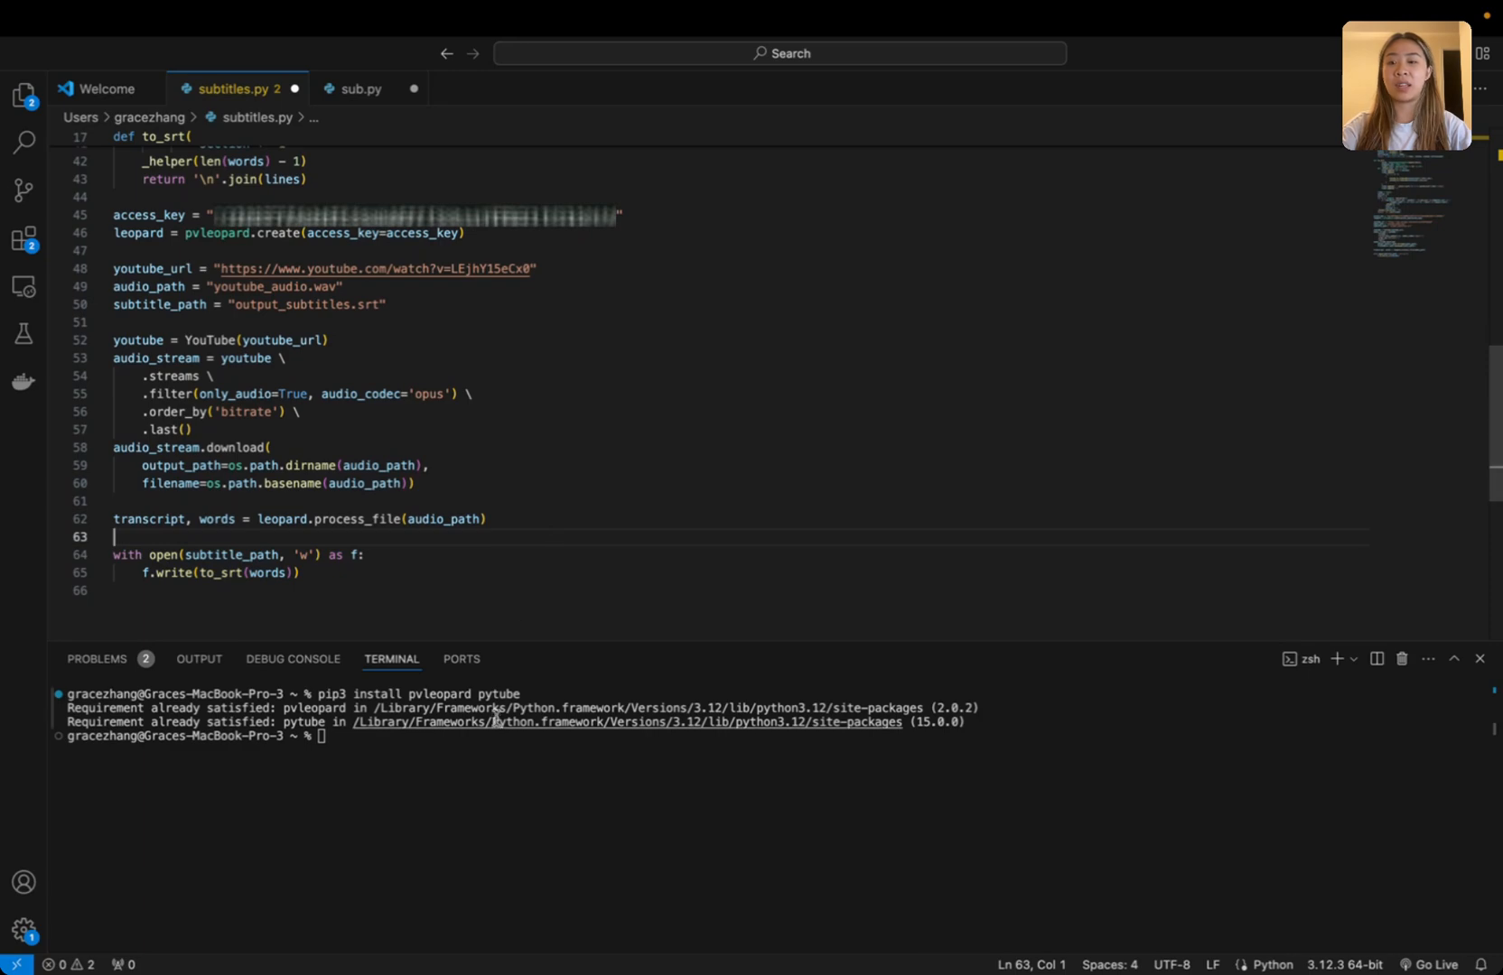
mouse_move(493, 748)
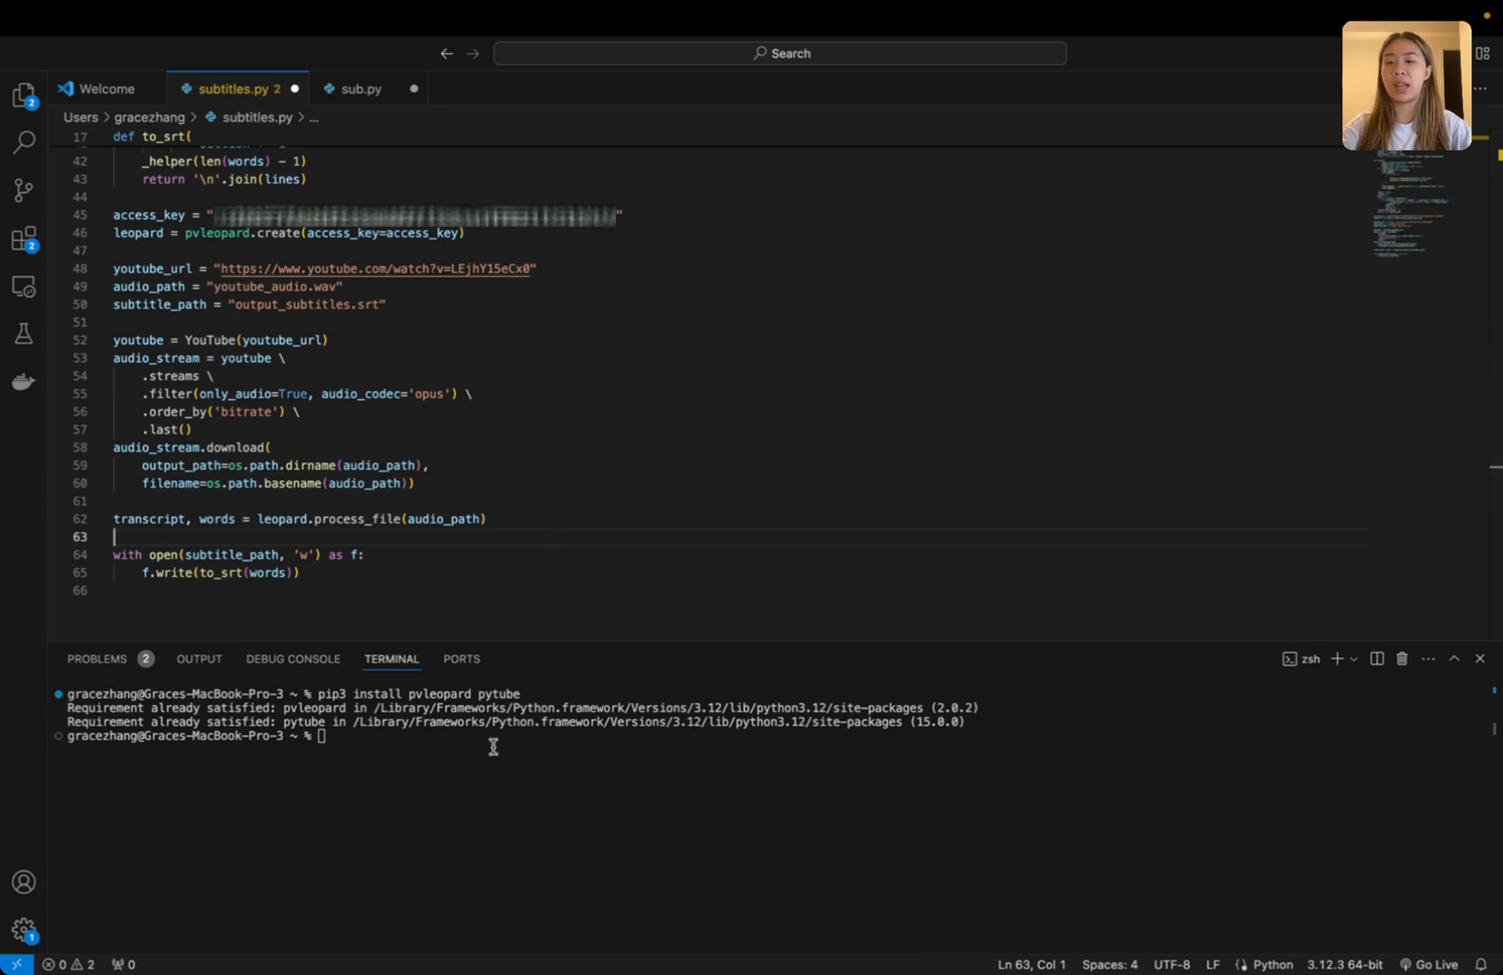
mouse_move(450, 536)
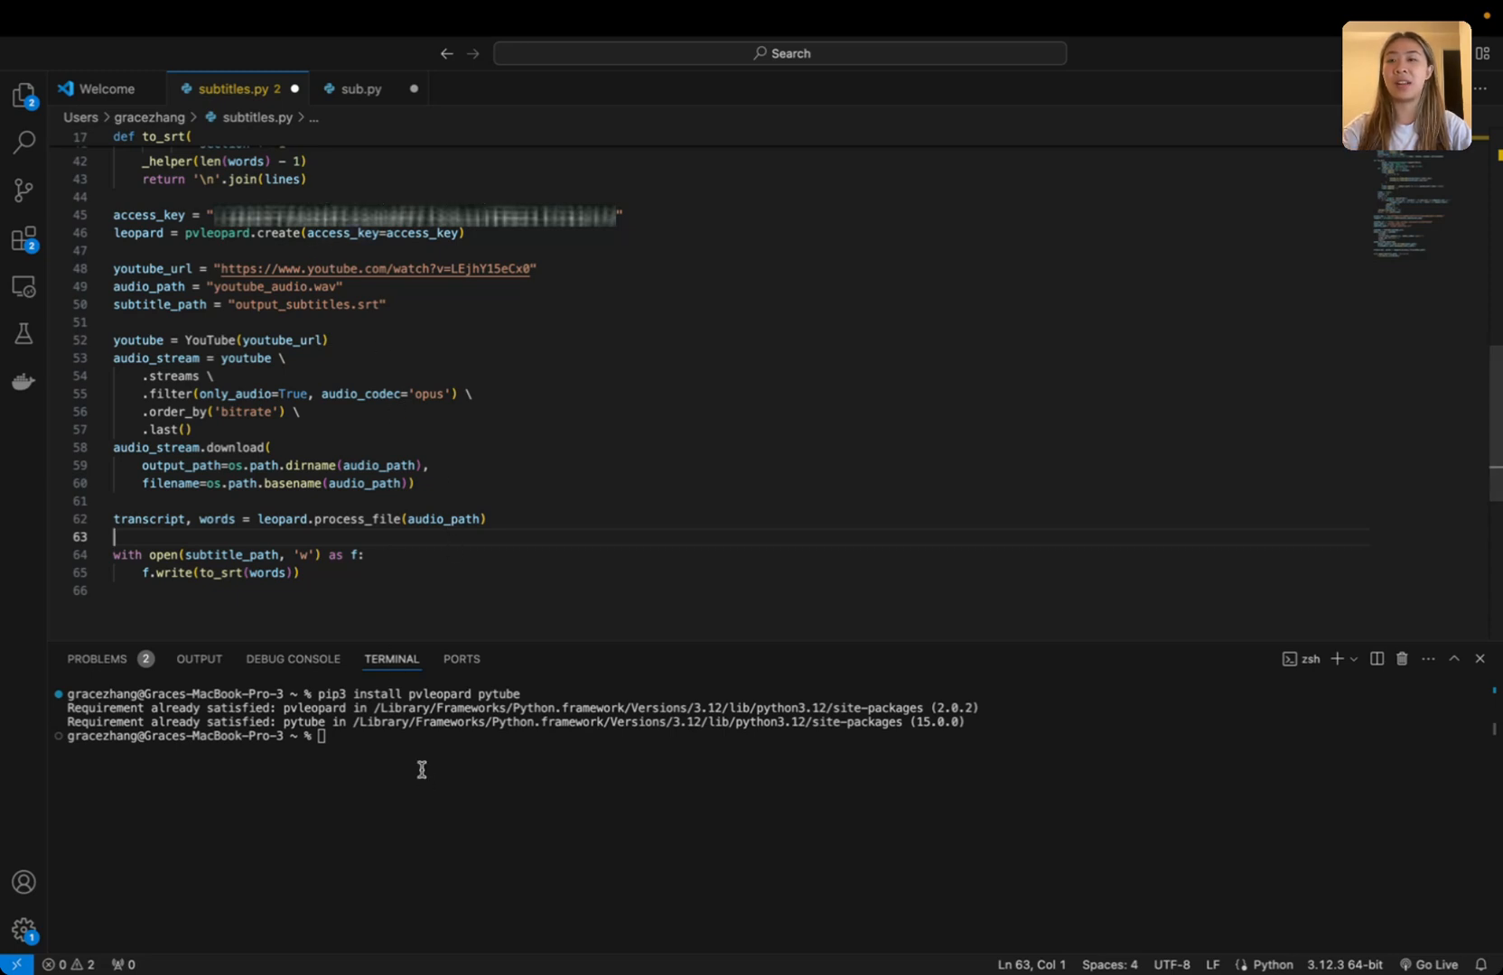
- Launch the script from the terminal with 'python3 subtitles.py'
text(p)
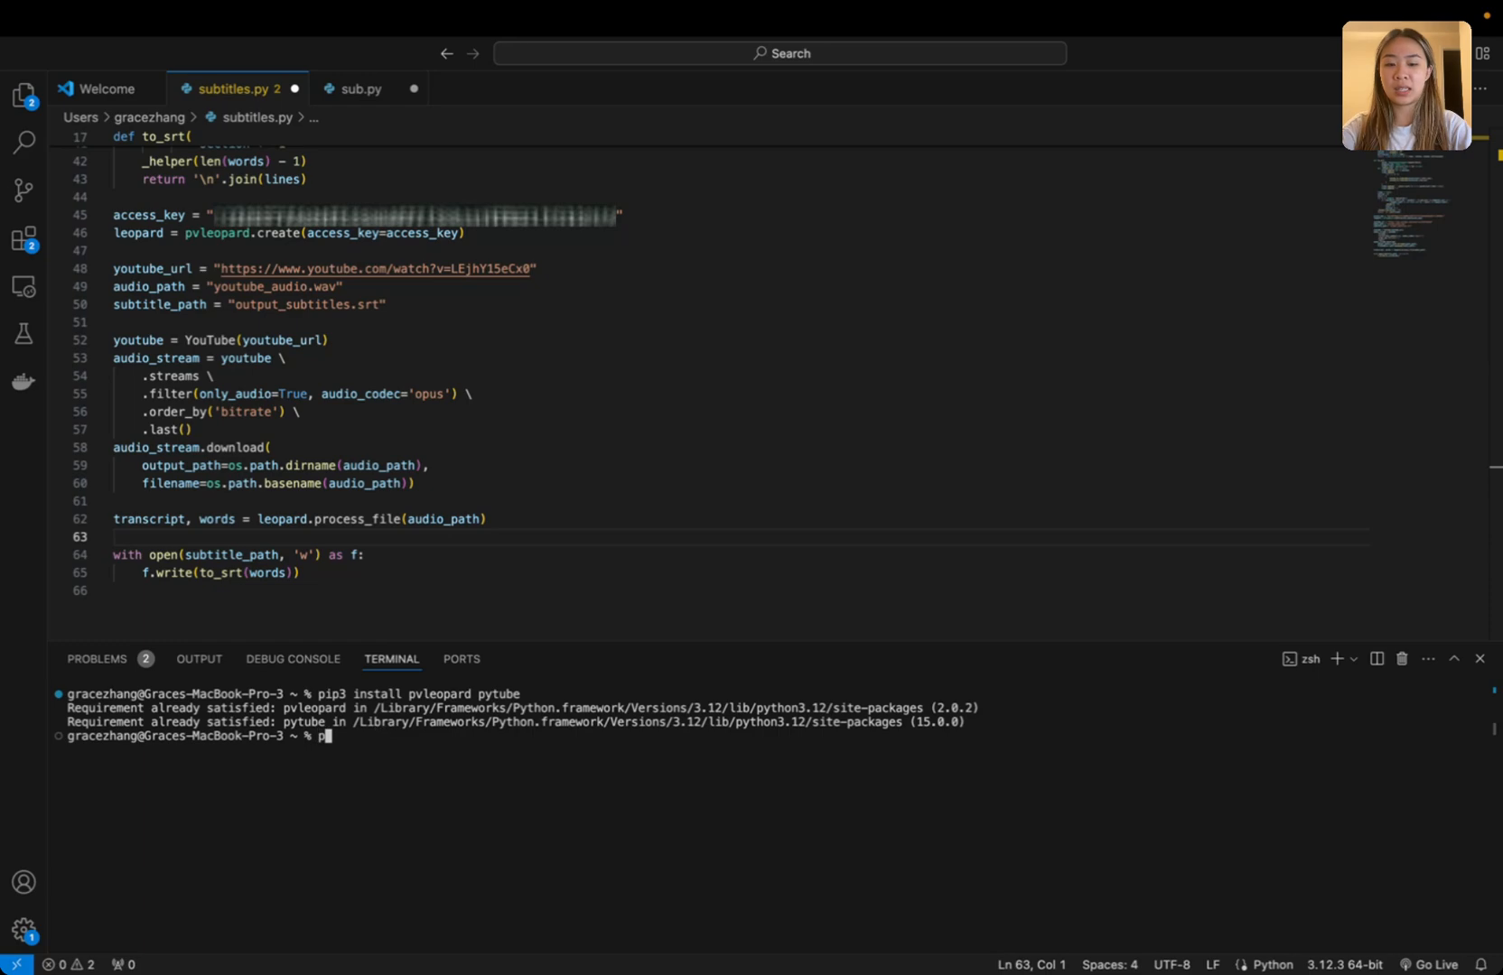
text(ython3 subtitles.py)
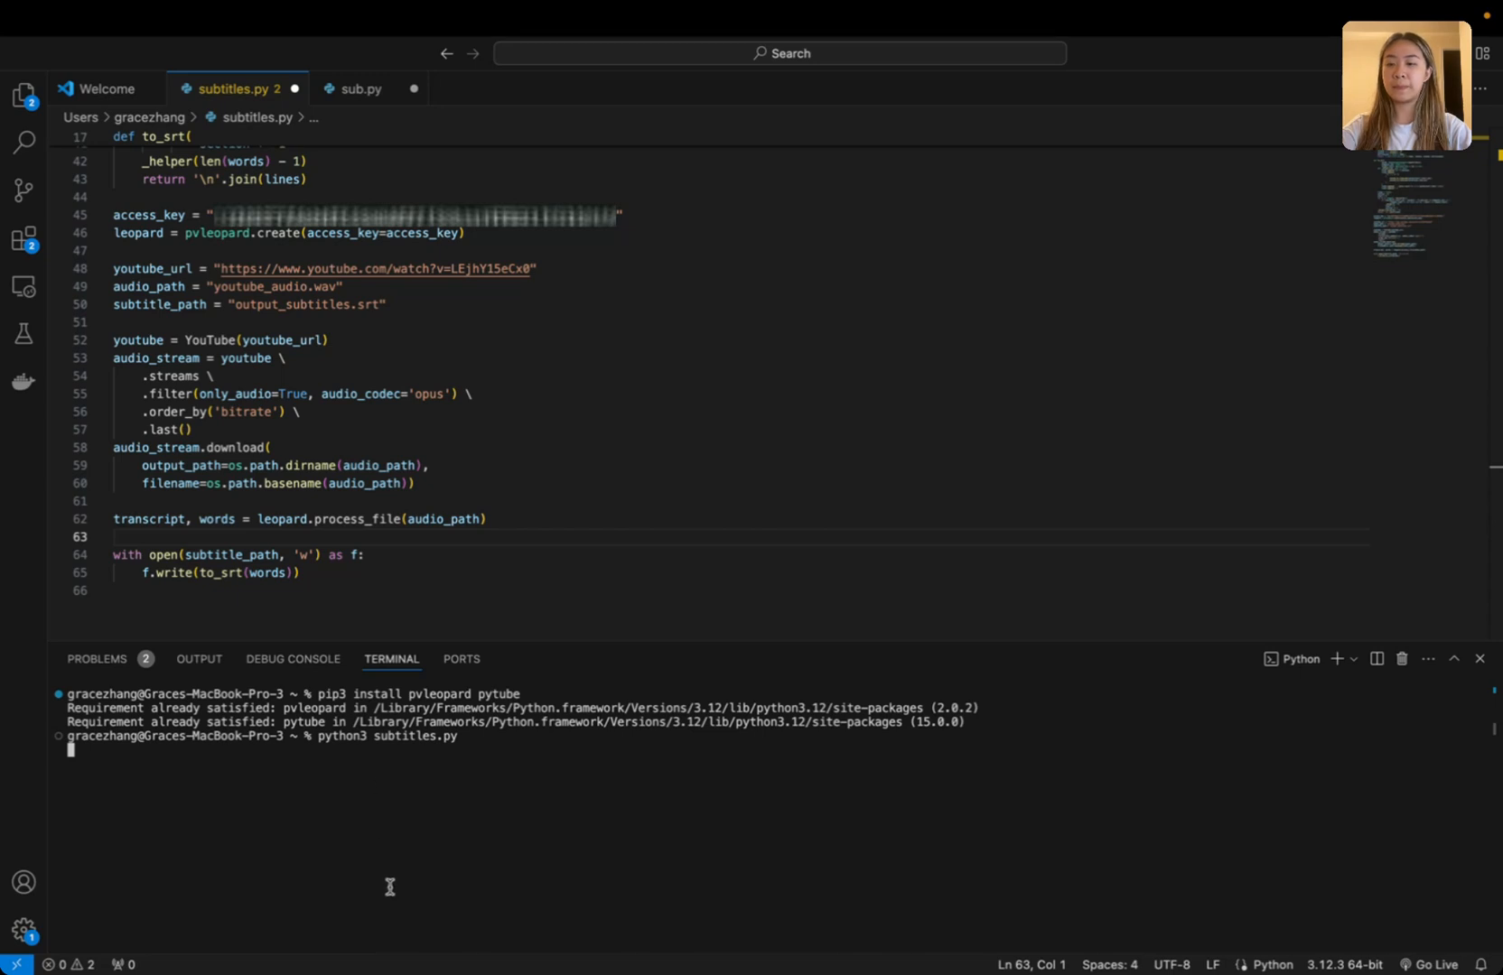
mouse_move(446, 808)
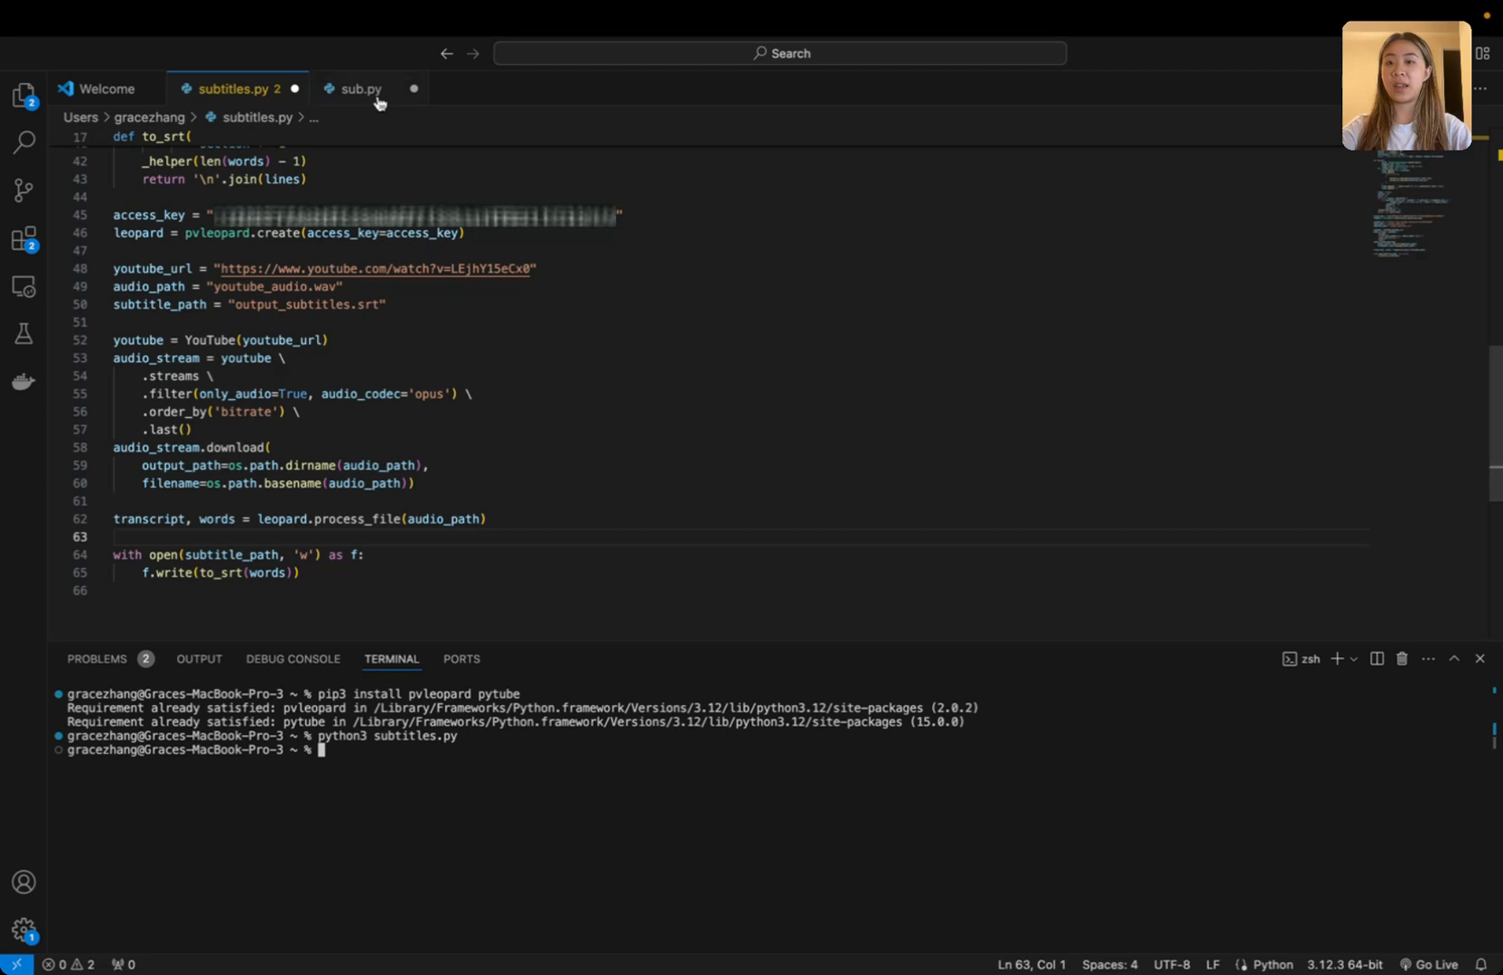
- Switch the editor to sub.py, which reads and prints output_subtitles.srt
click(362, 89)
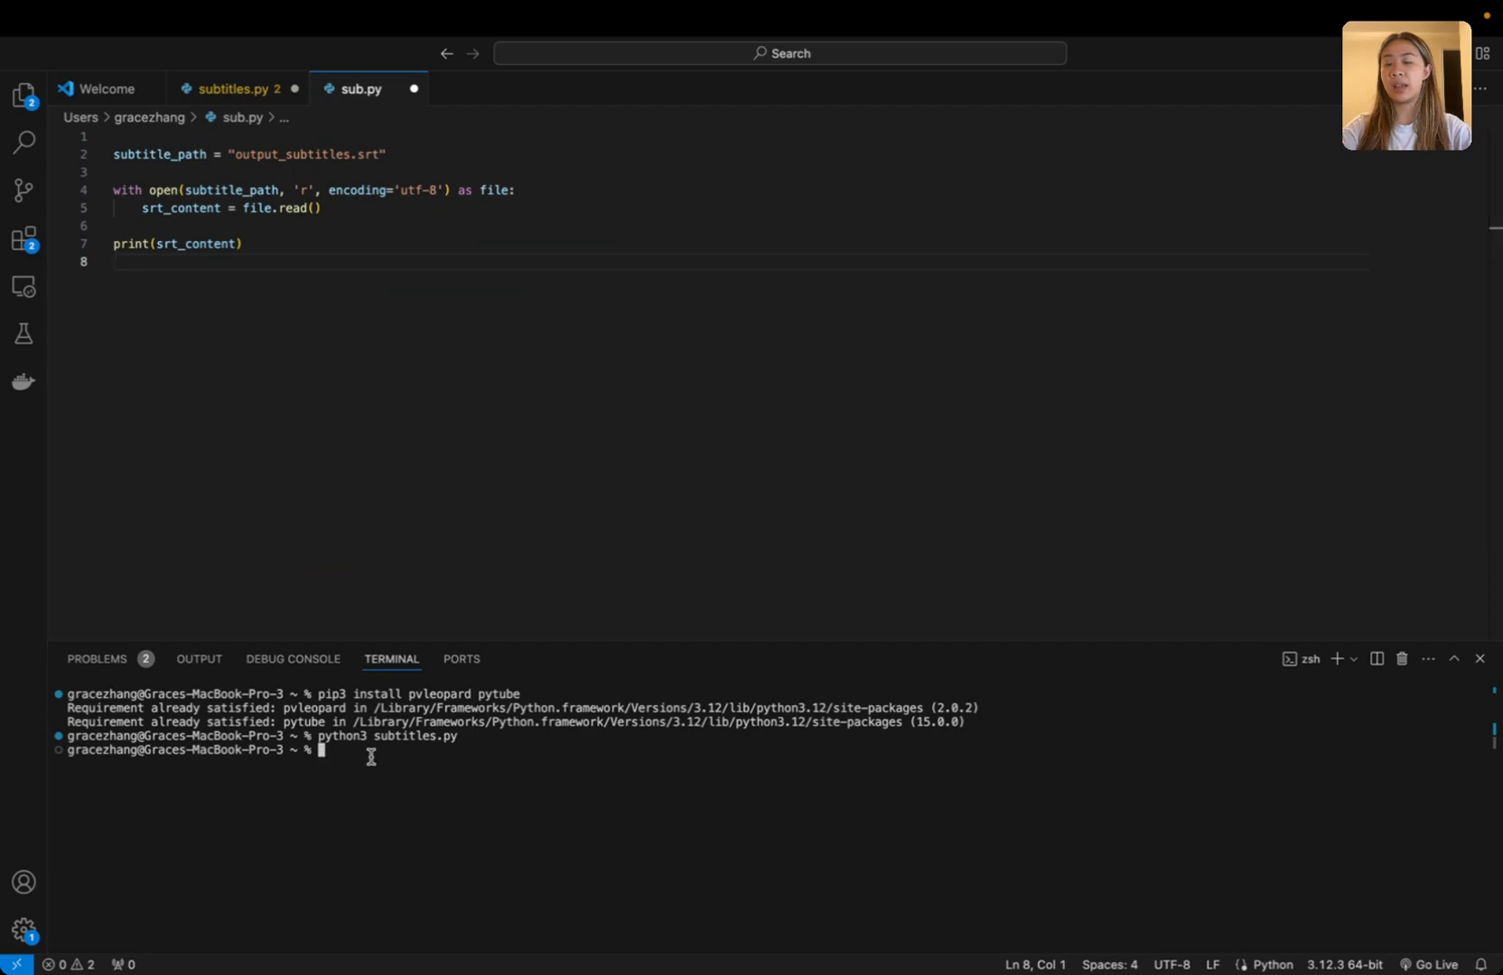
mouse_move(309, 280)
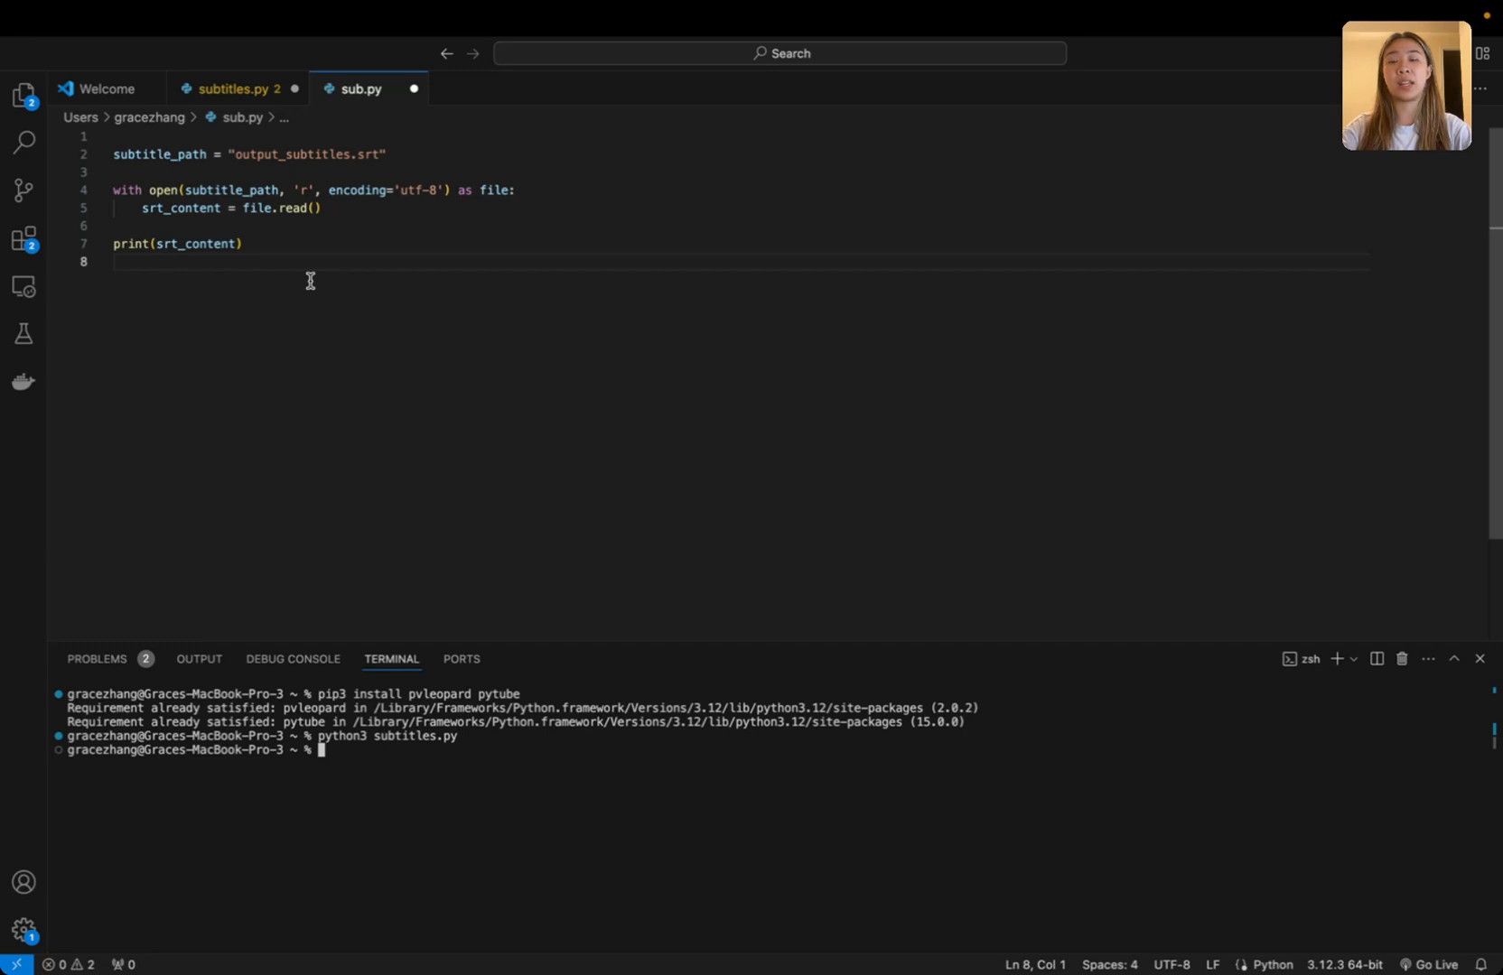
mouse_move(356, 306)
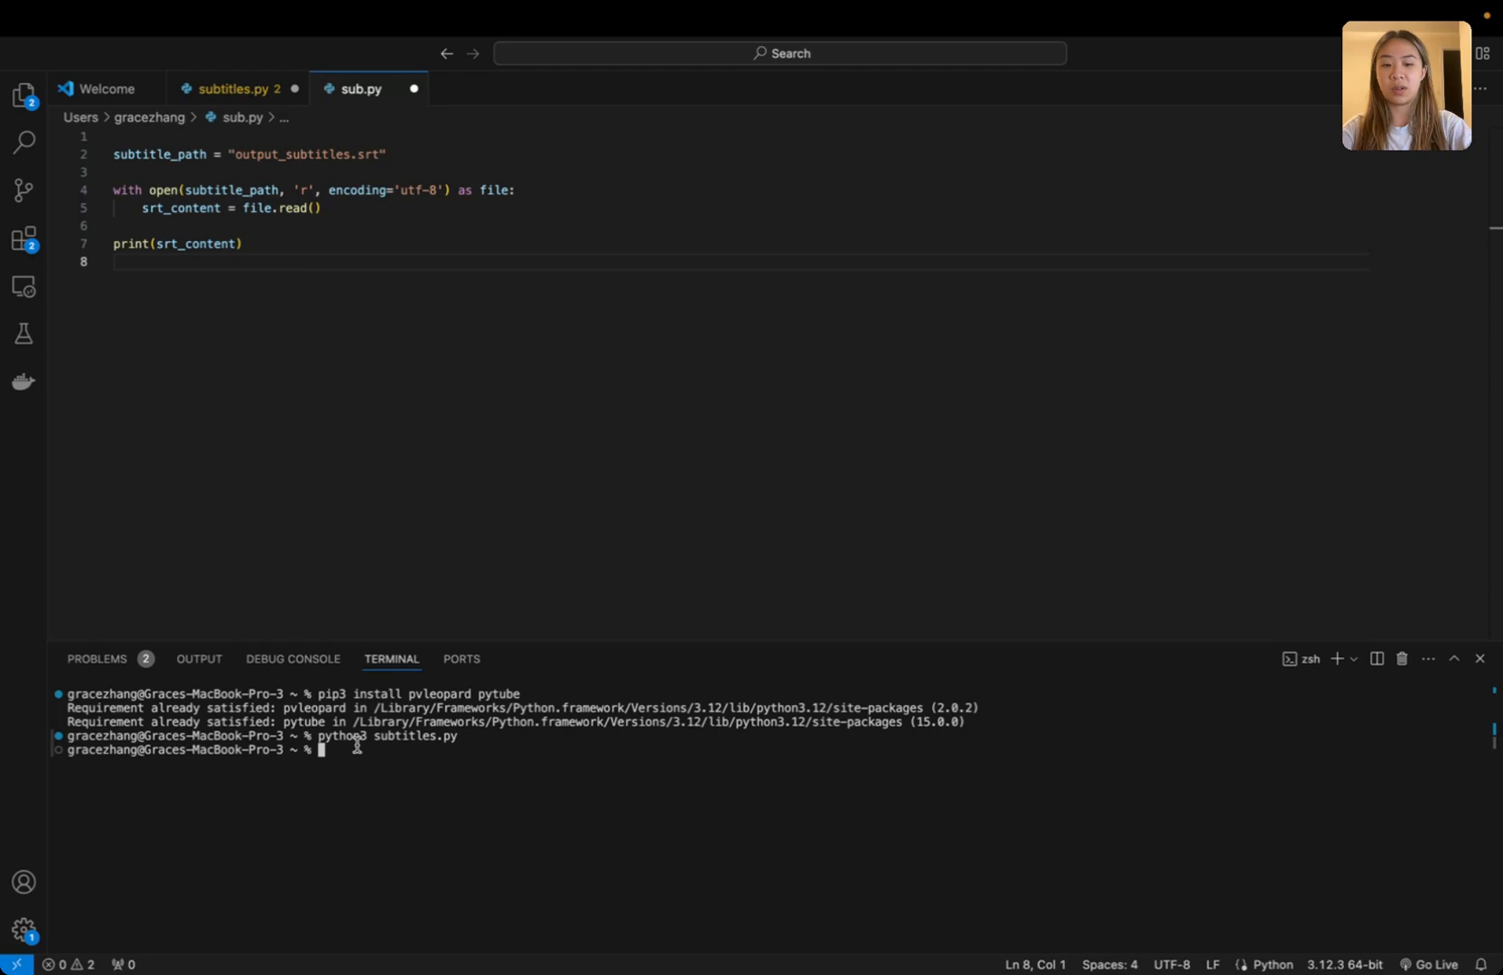
- Run 'python3 sub.py' and review the numbered, timestamped subtitle blocks it prints
text(python3)
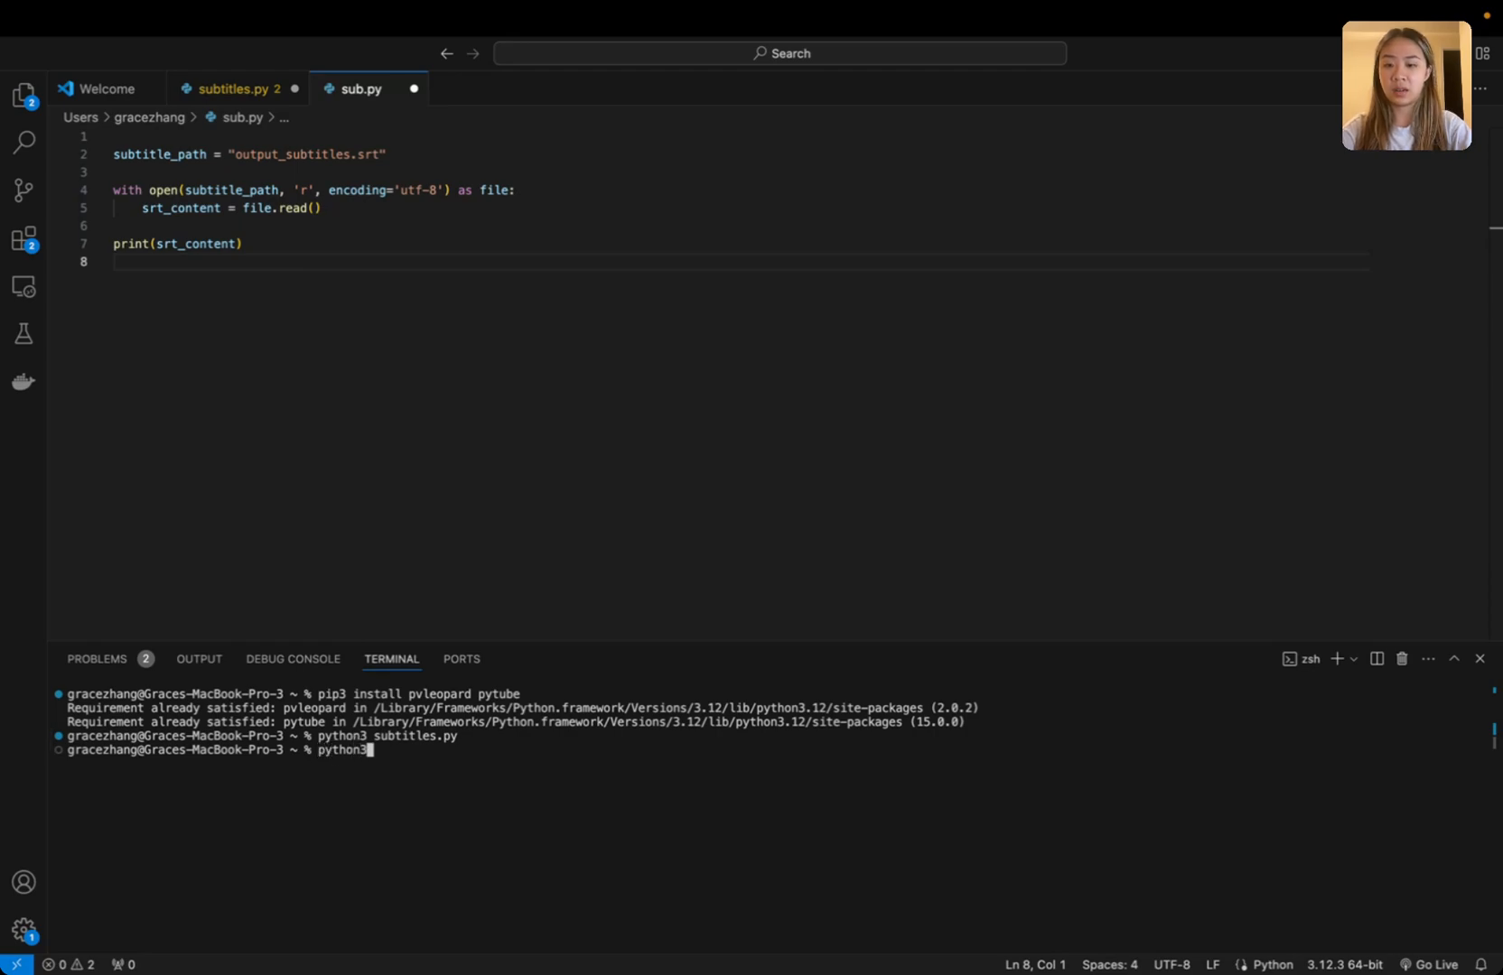
text(sub.py)
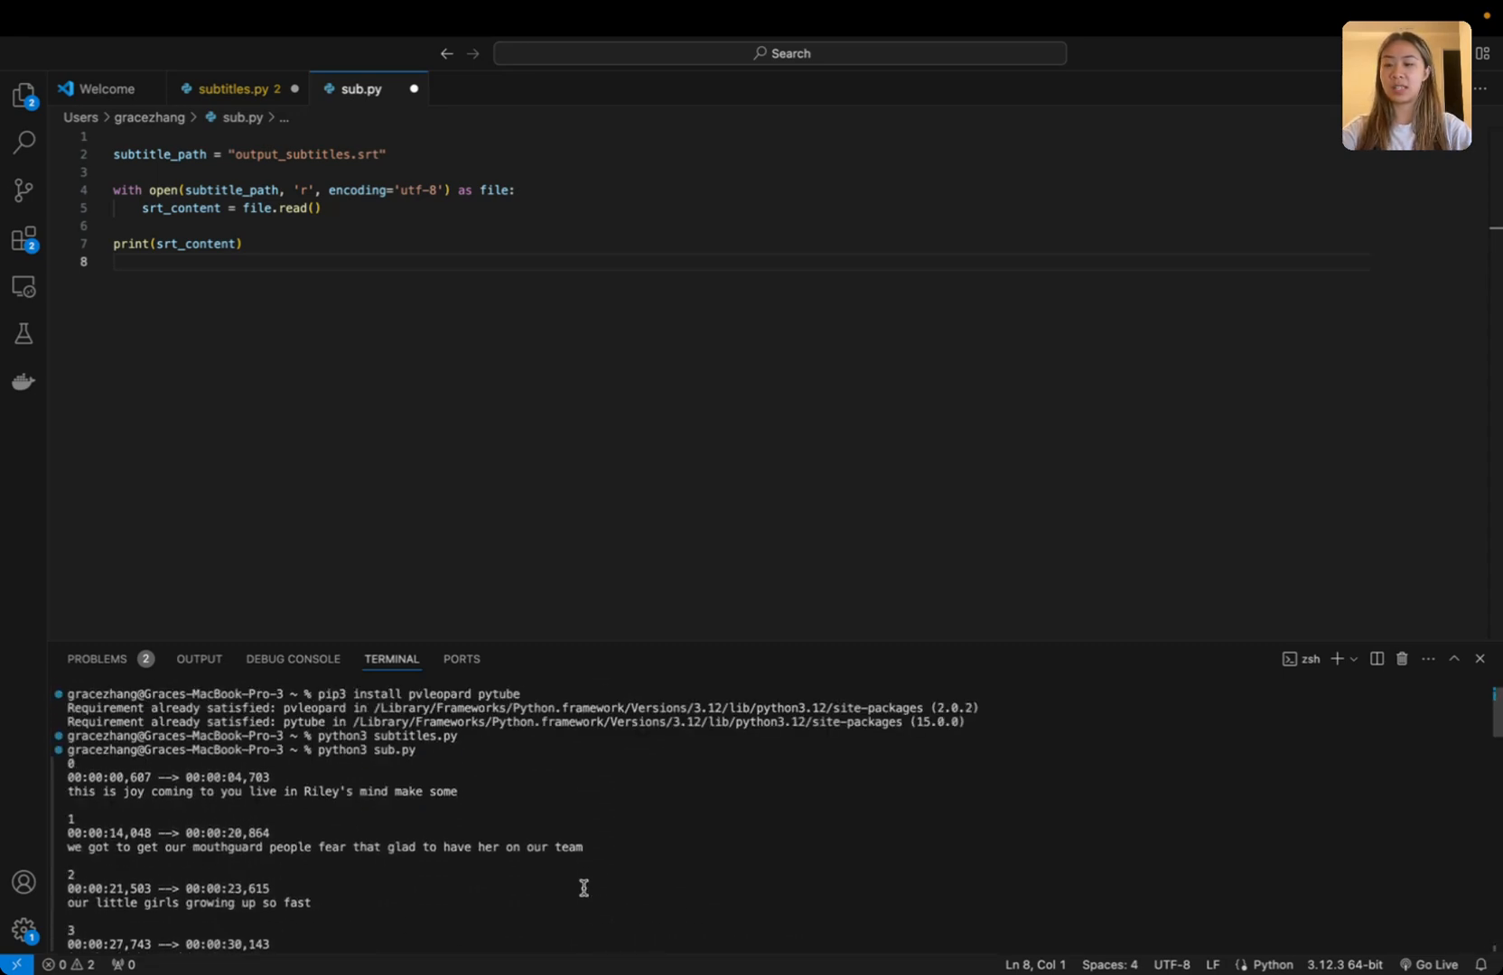
scroll(down, 3)
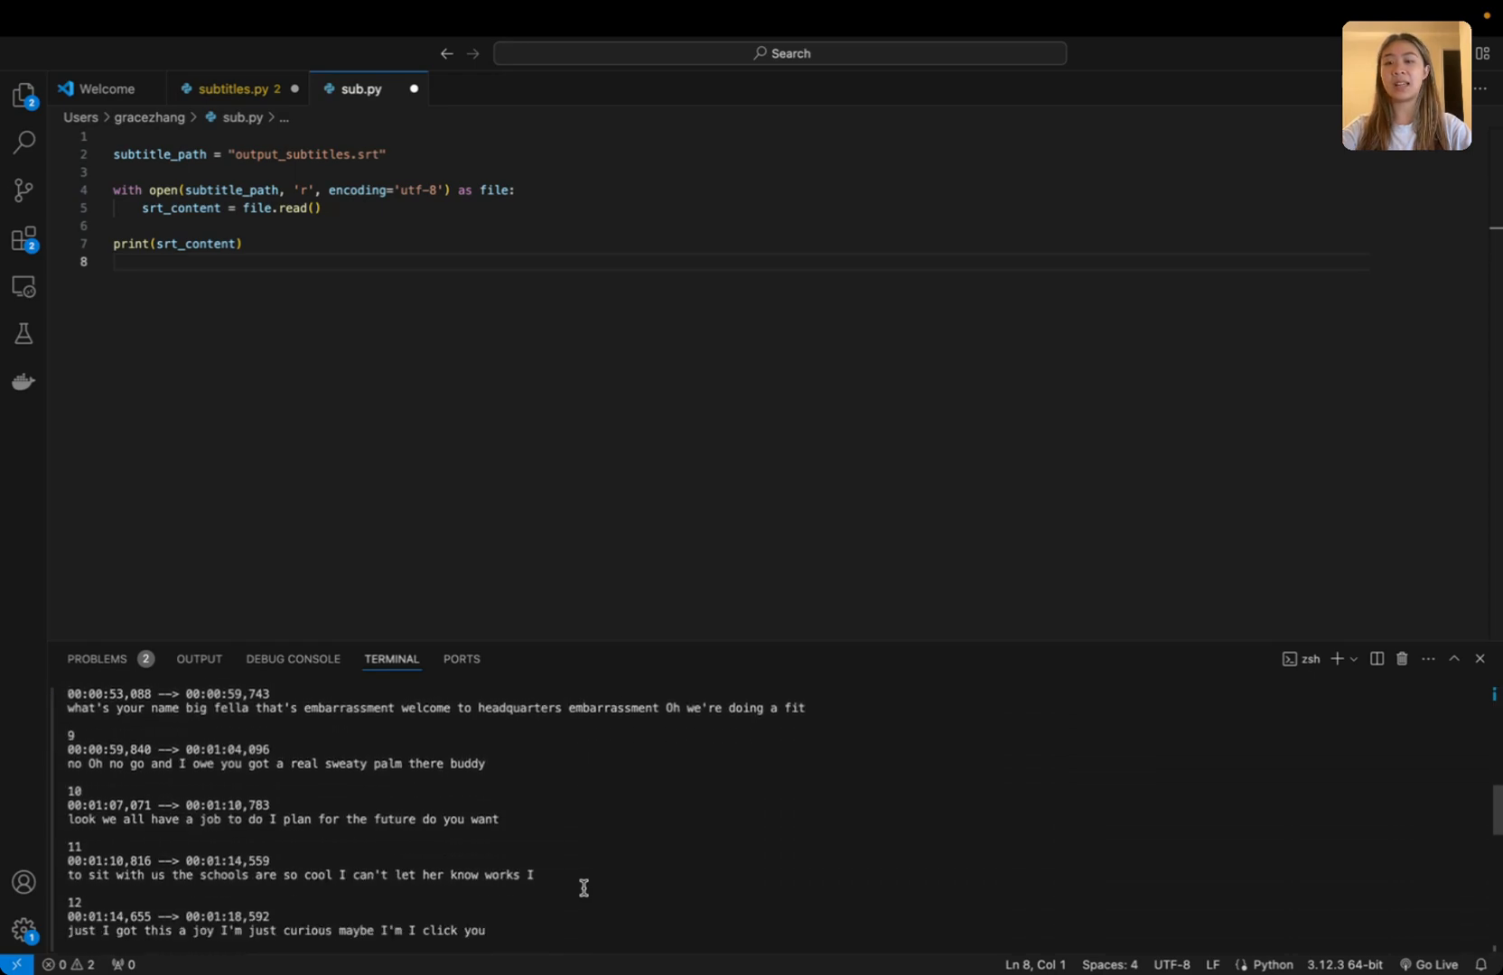